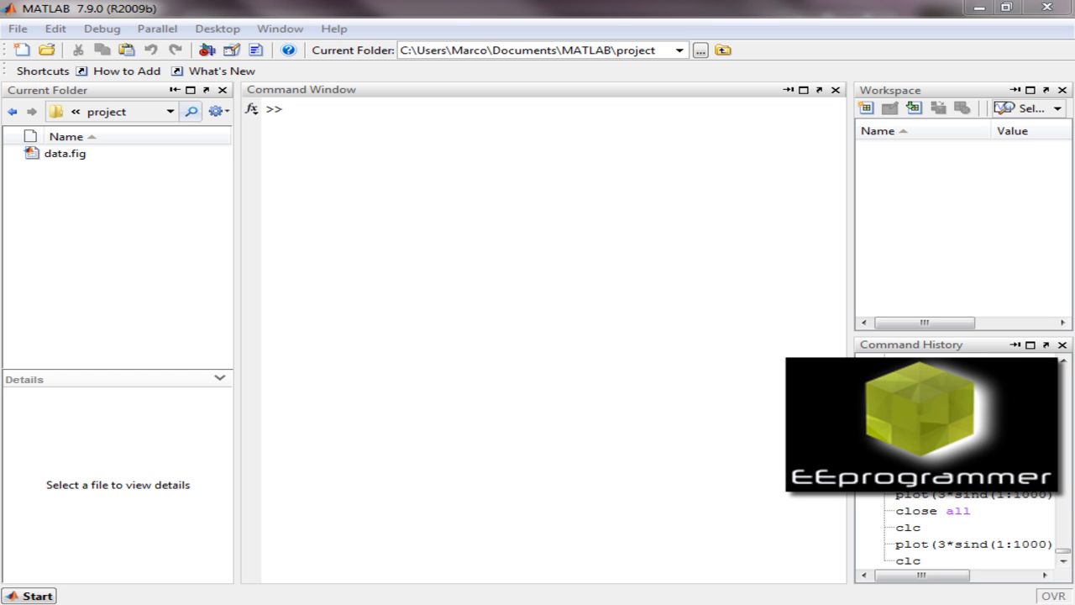
Step: Open data.fig from the file browser to view its plot
click(447, 129)
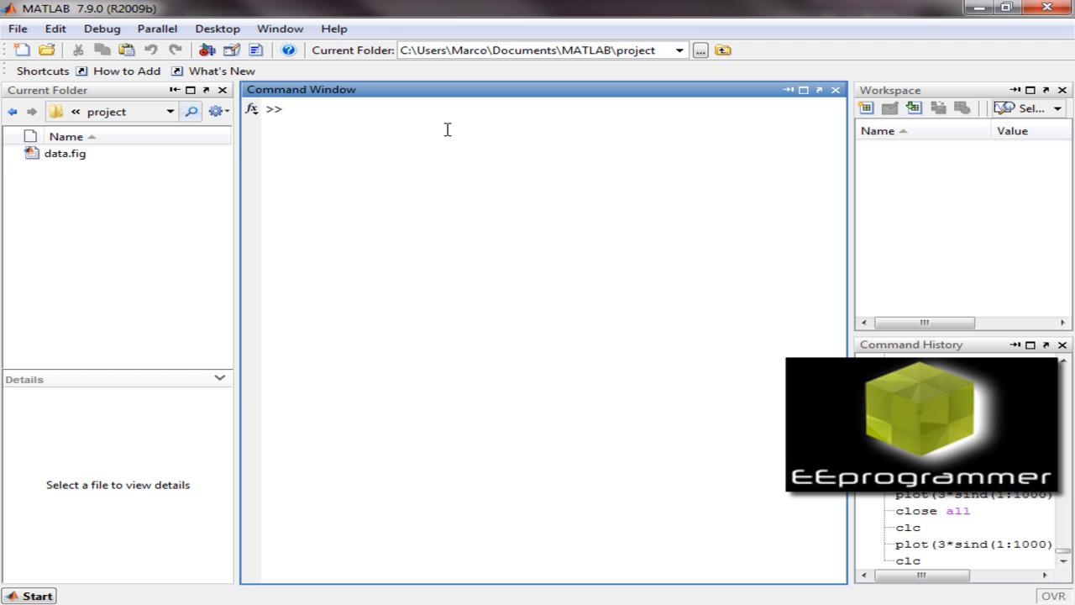
mouse_move(55, 158)
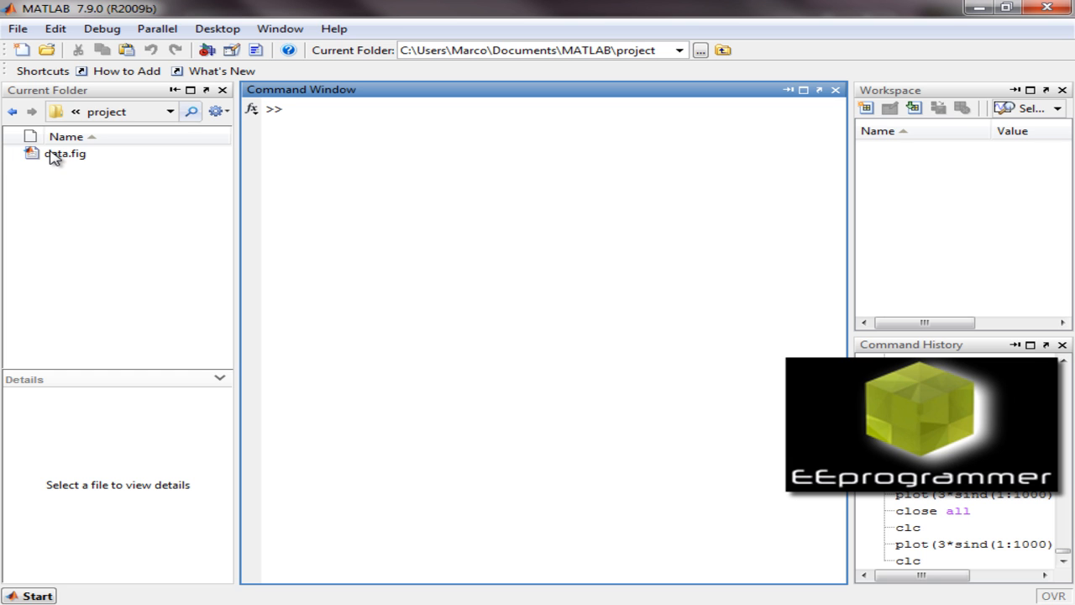
click(64, 153)
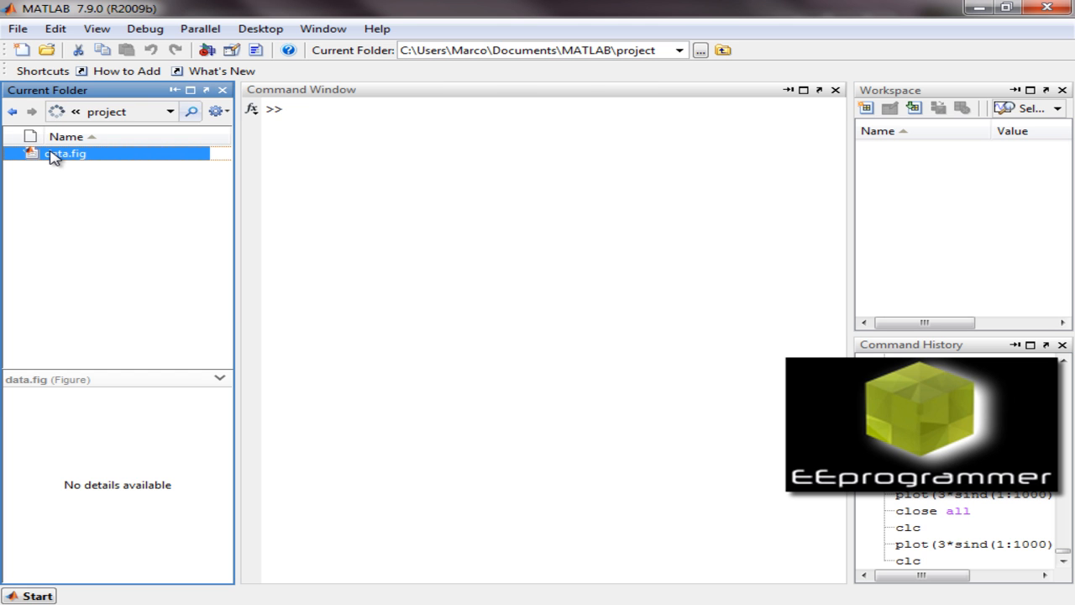
double_click(64, 152)
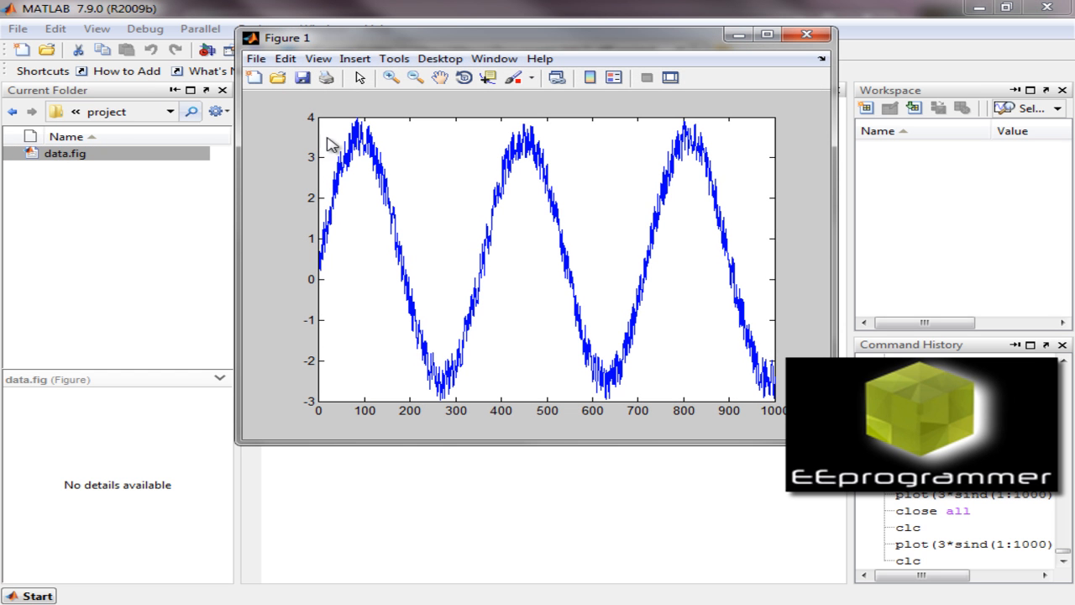
mouse_move(406, 145)
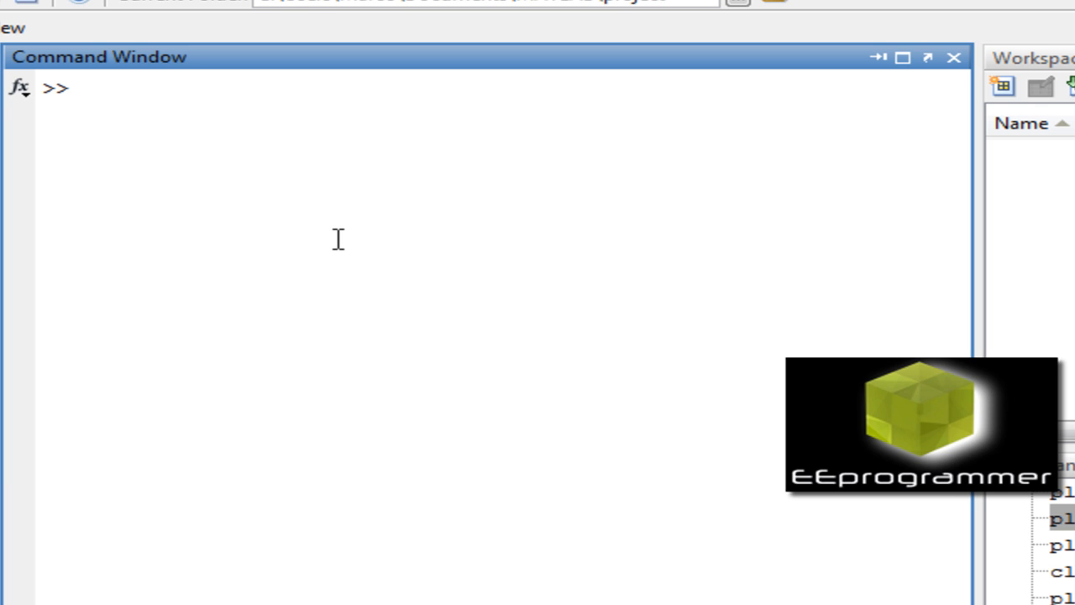
Step: Start typing an openfig command at the prompt, fixing a mistyped function name
click(81, 88)
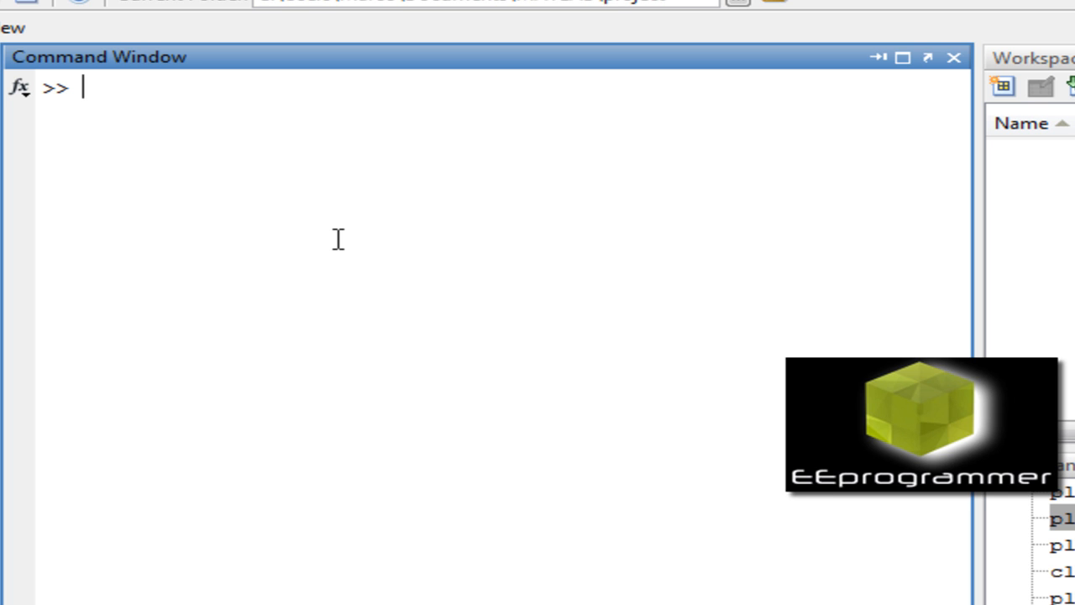
text(f)
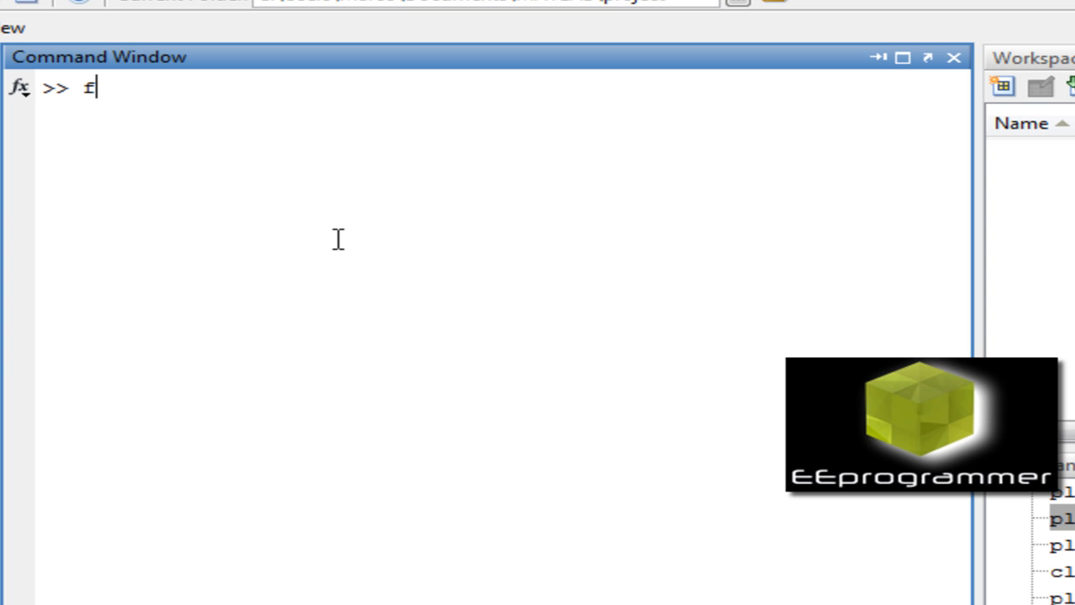
text(=oe)
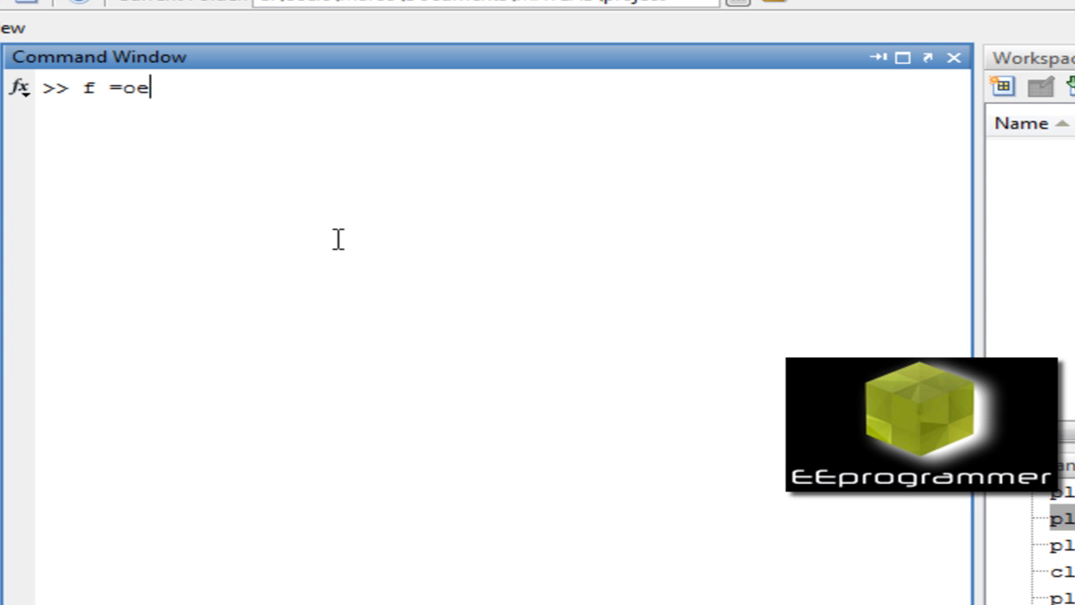
text(nig)
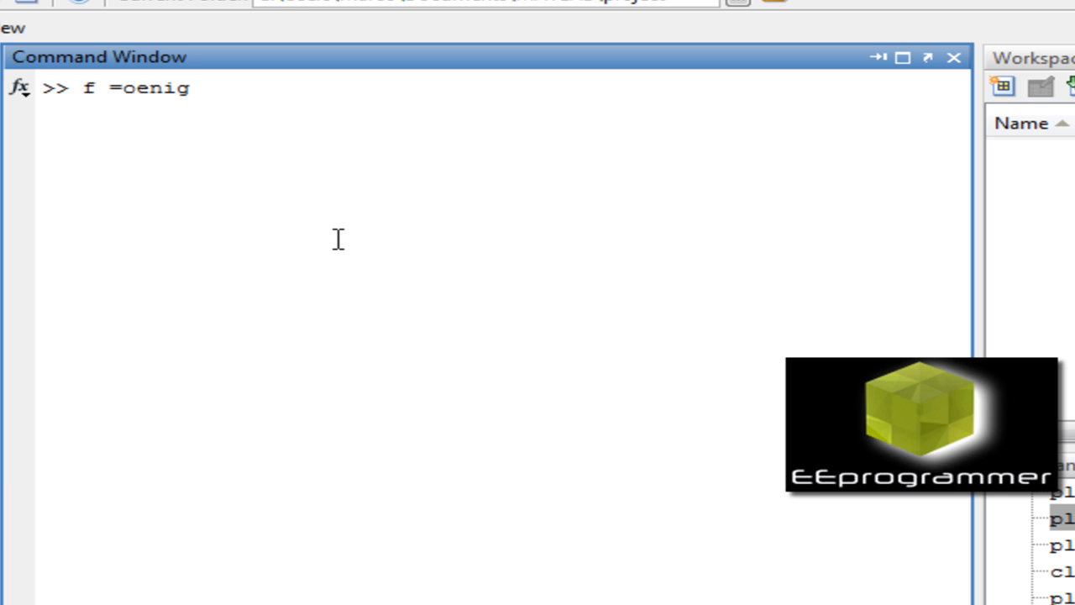
key(Backspace)
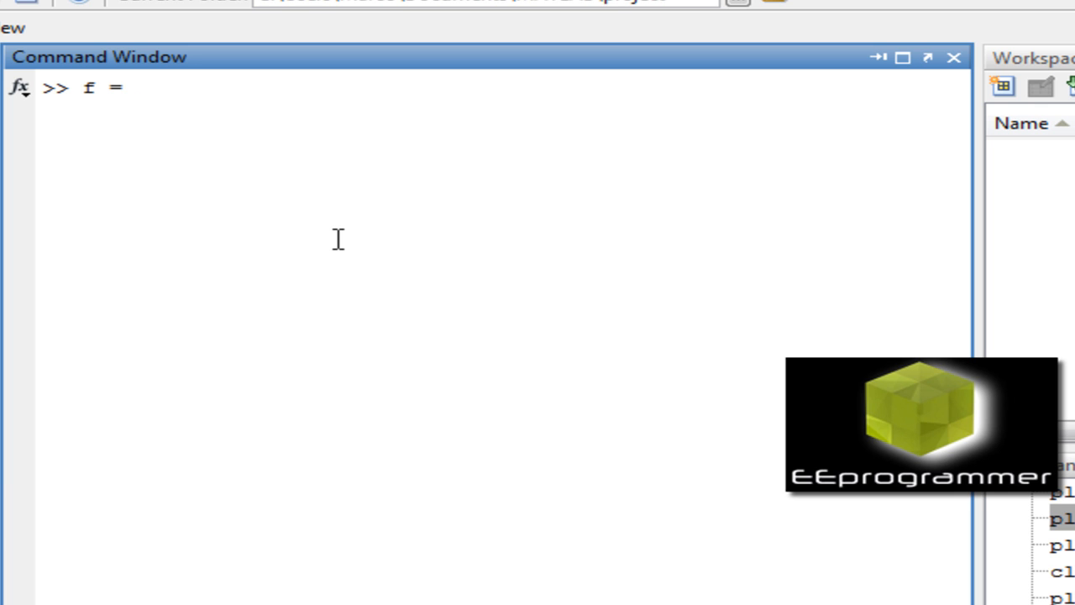
text(op)
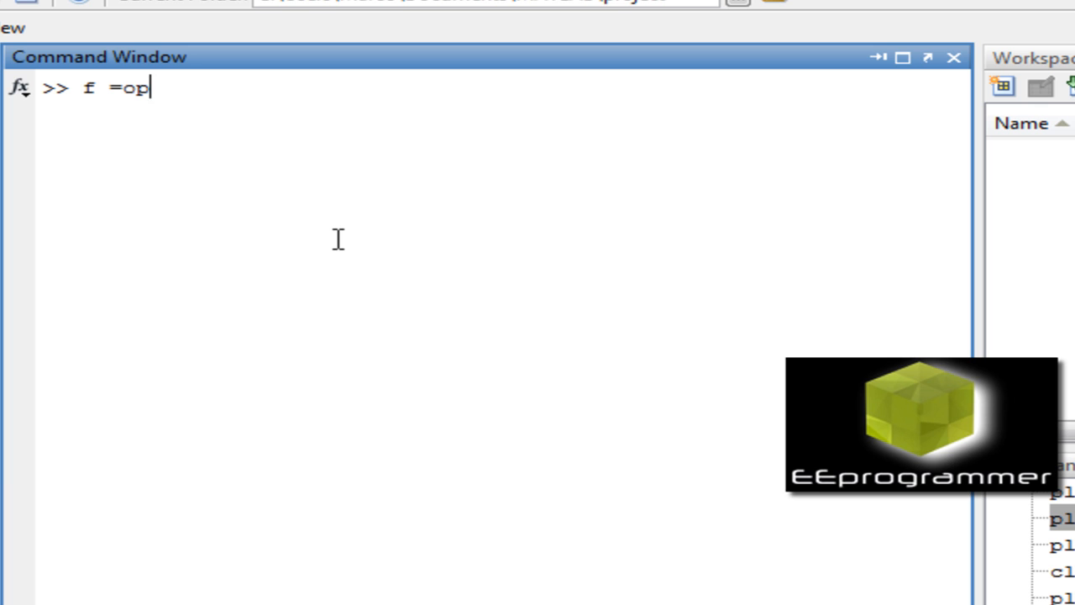
text(enfig)
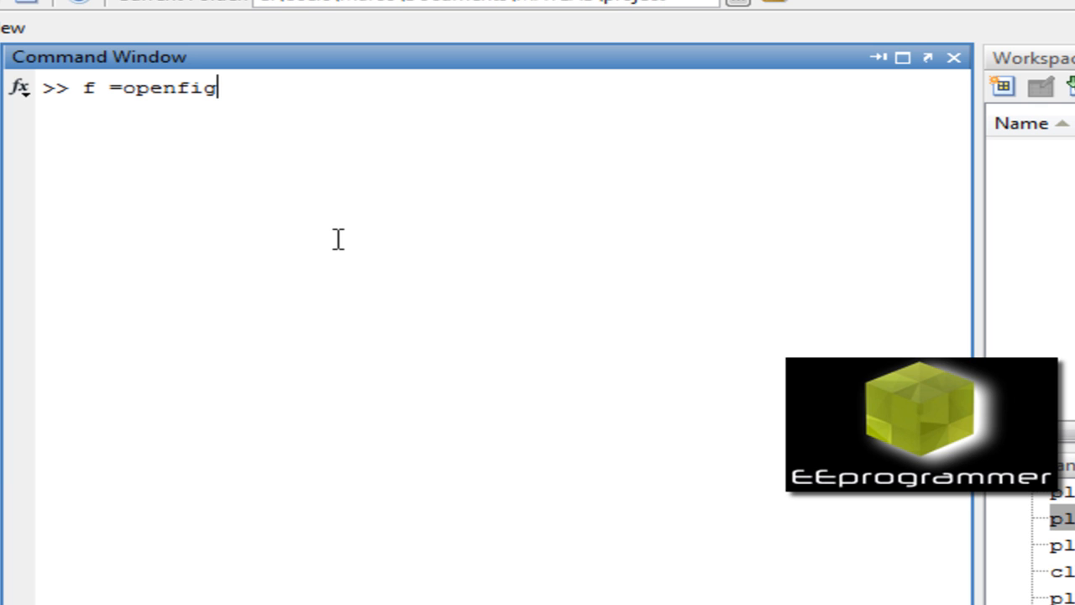
text(0)
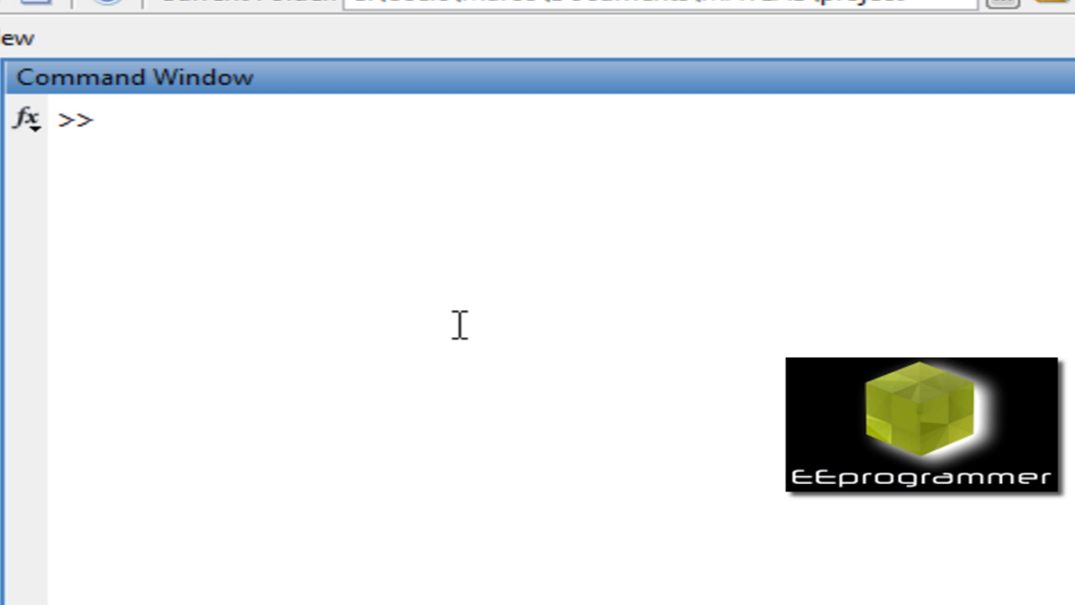
Step: Type f = openfig('data.fig') to load the figure as handle f
text(f =)
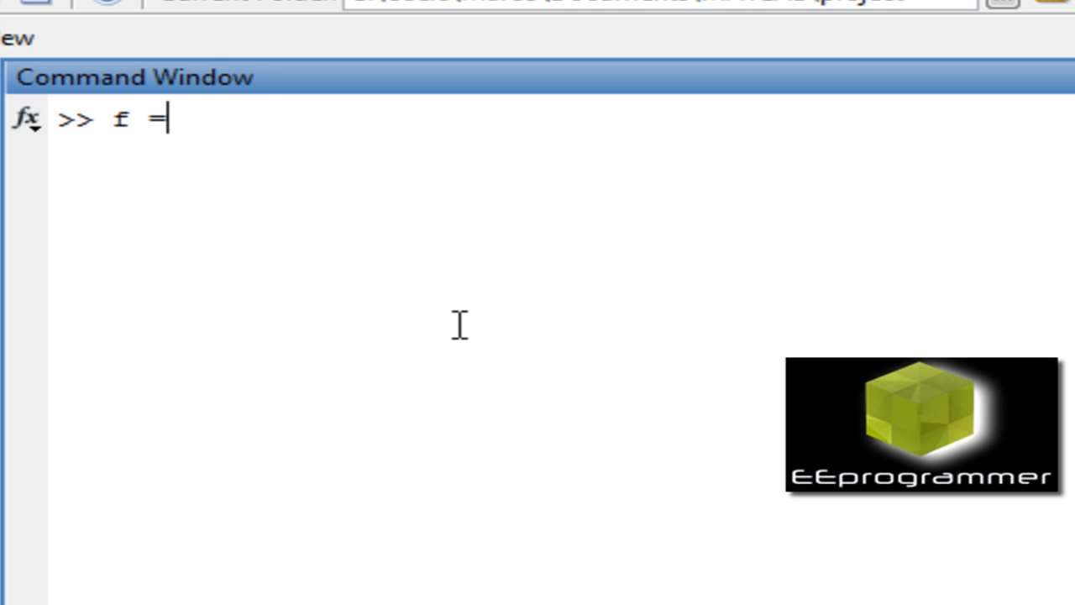
text(openfig)
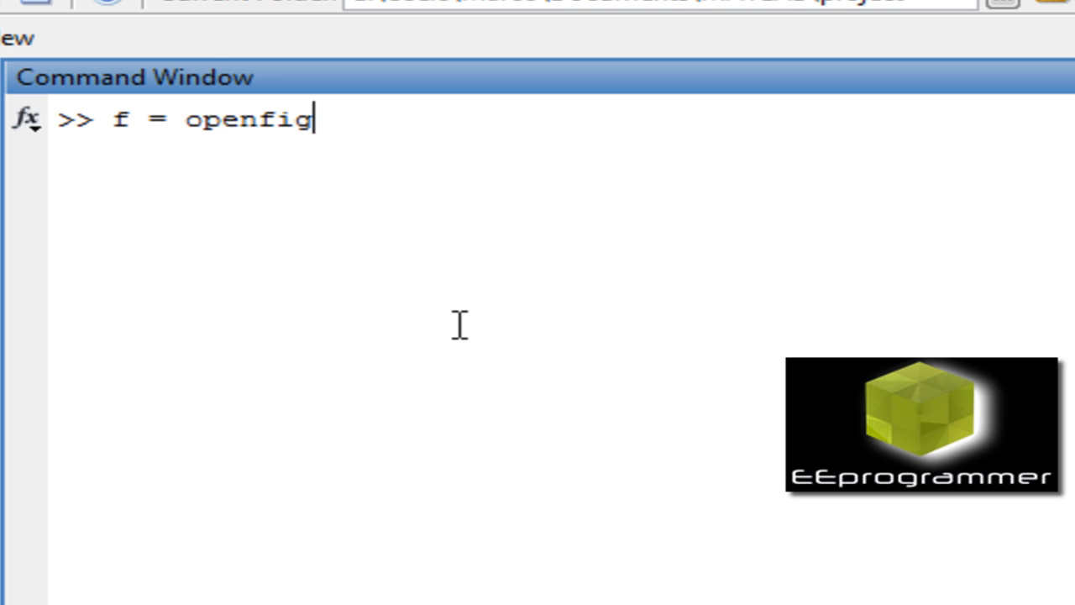
text(())
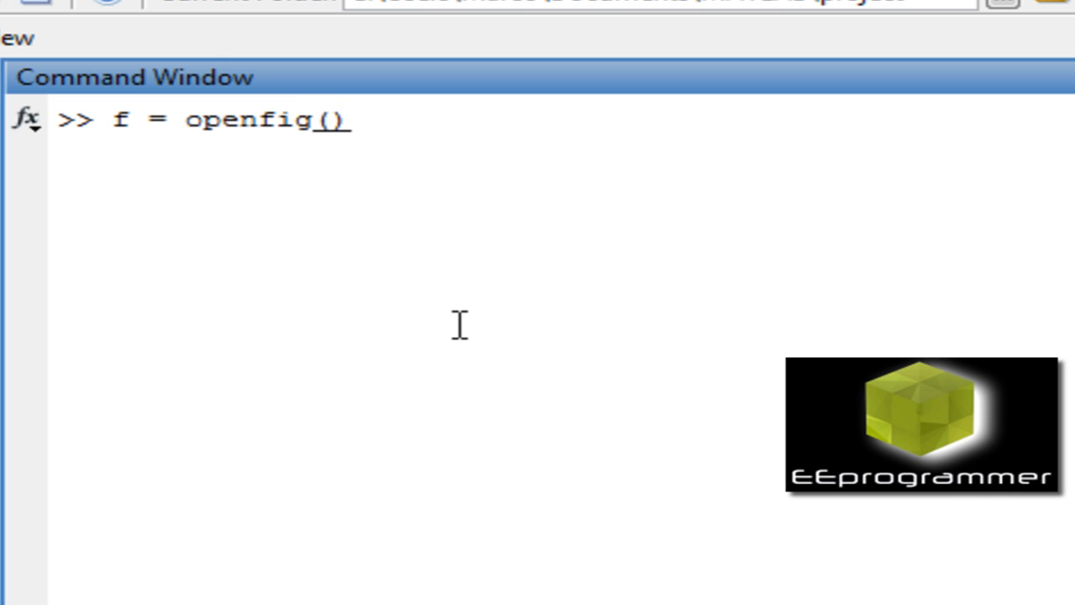
text('')
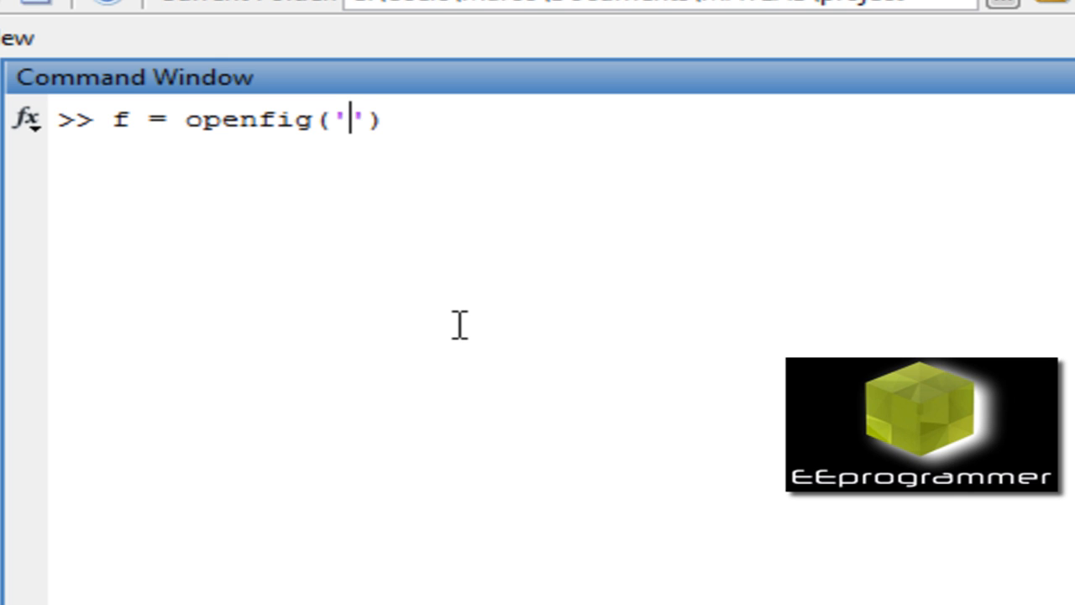
text(data.)
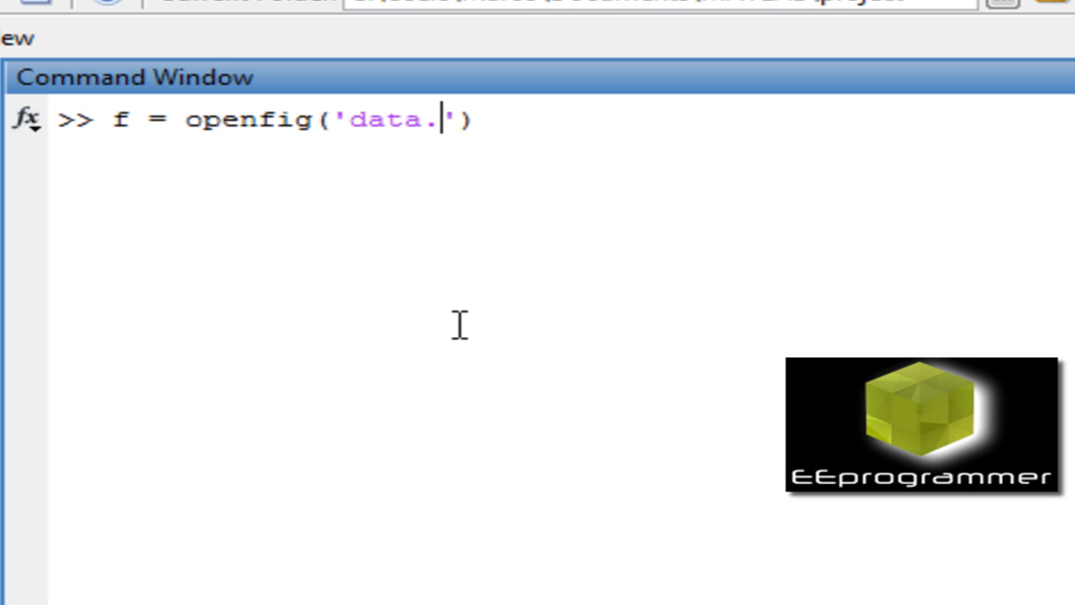
text(fig)
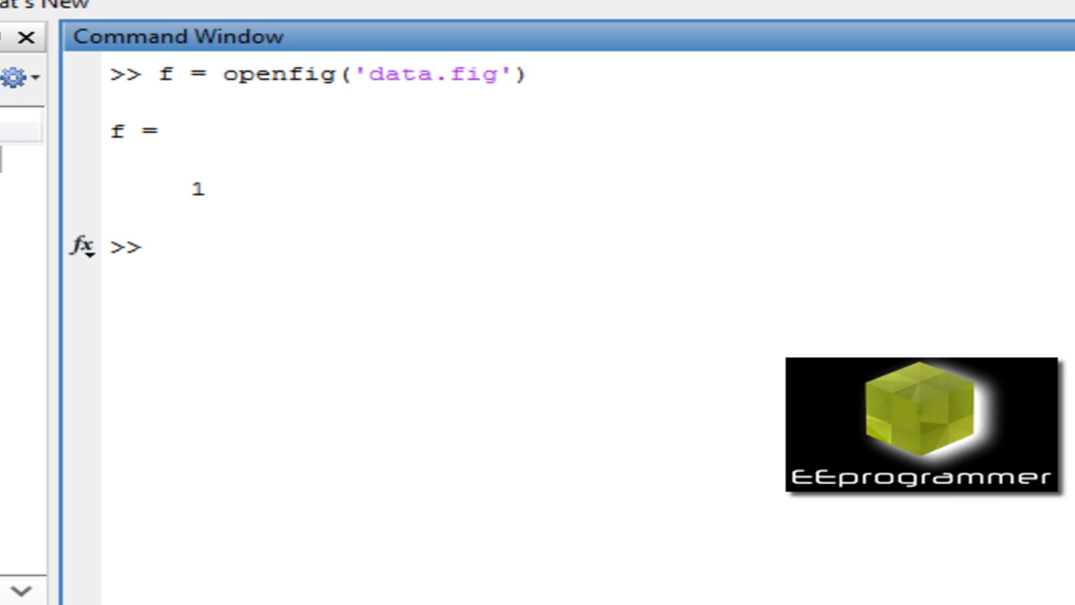
Step: Run H = findobj(f, 'type', 'line'); to store the figure's line handle
click(158, 246)
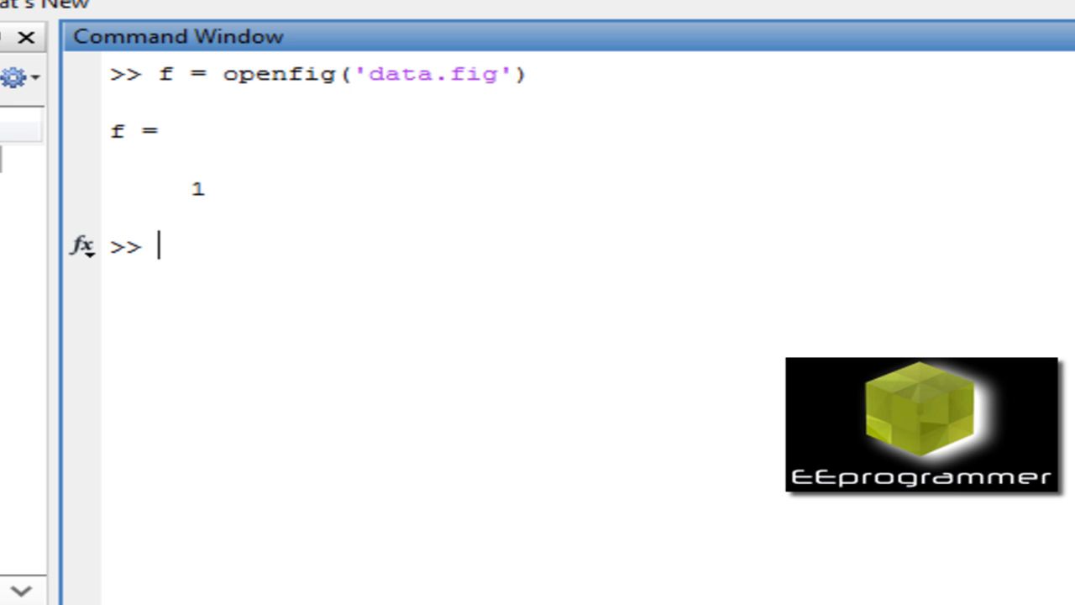
text(H =)
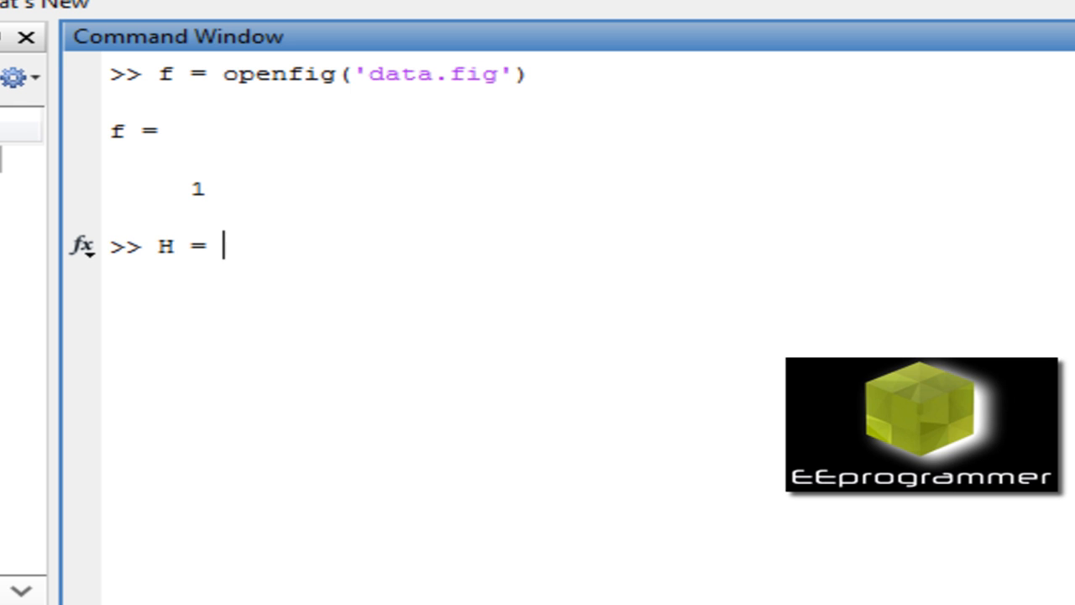
text(findobj()
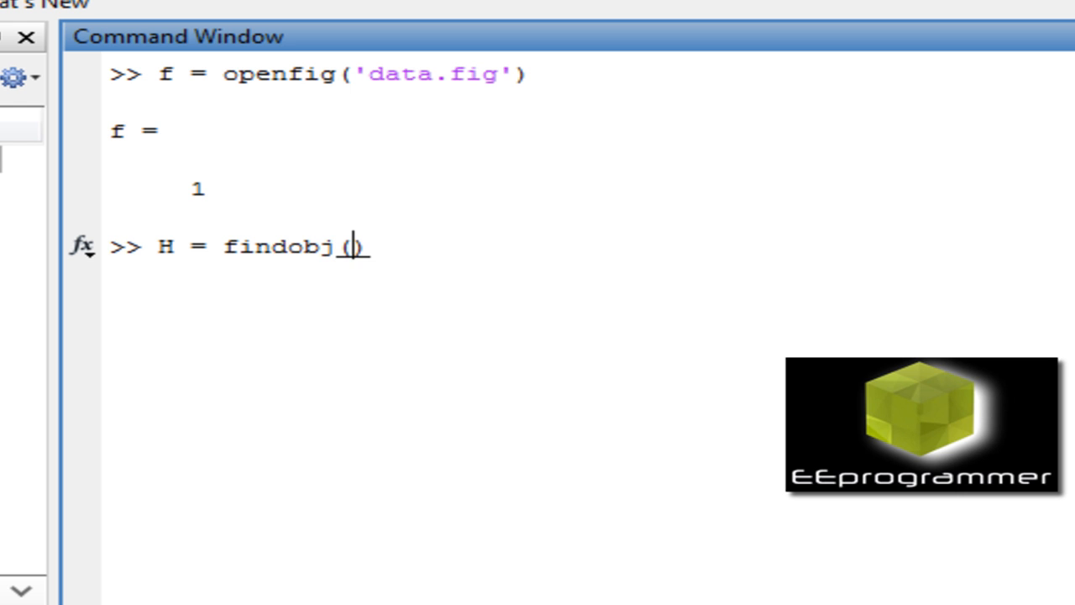
text(')
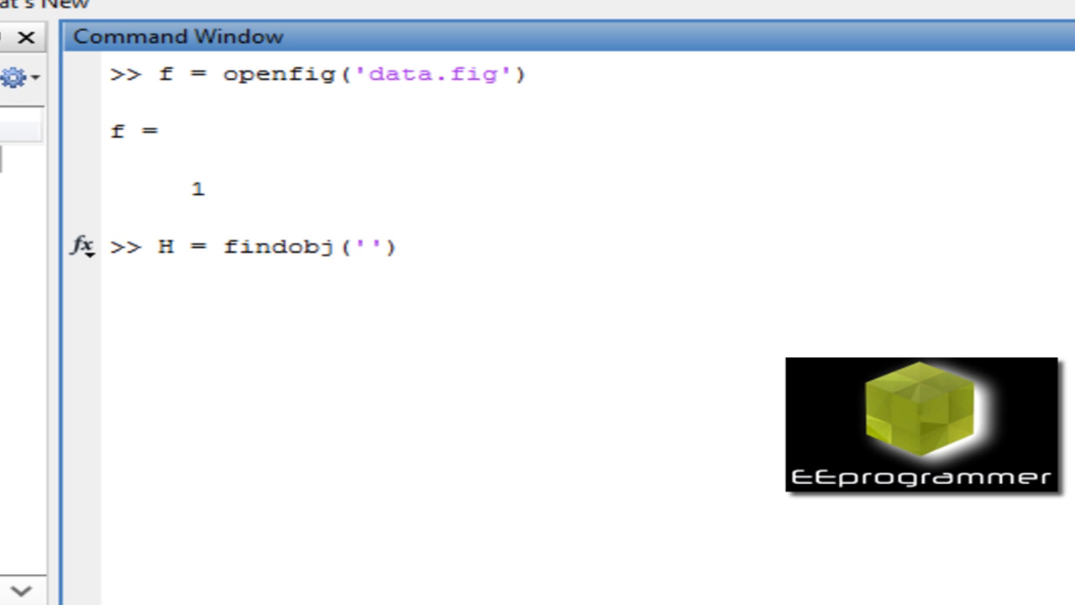
text(f,)
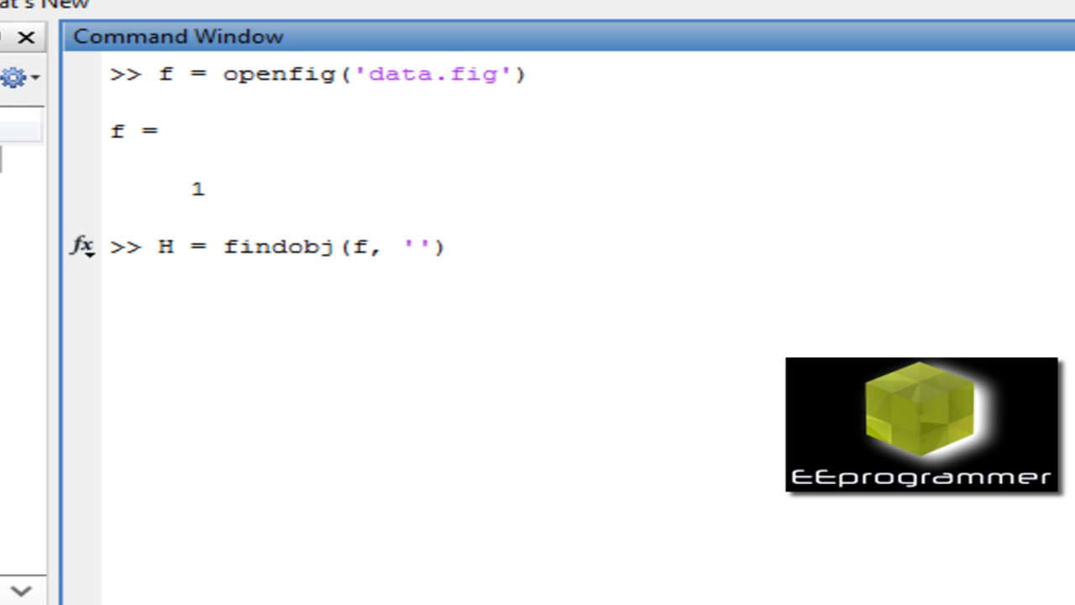
text(type',)
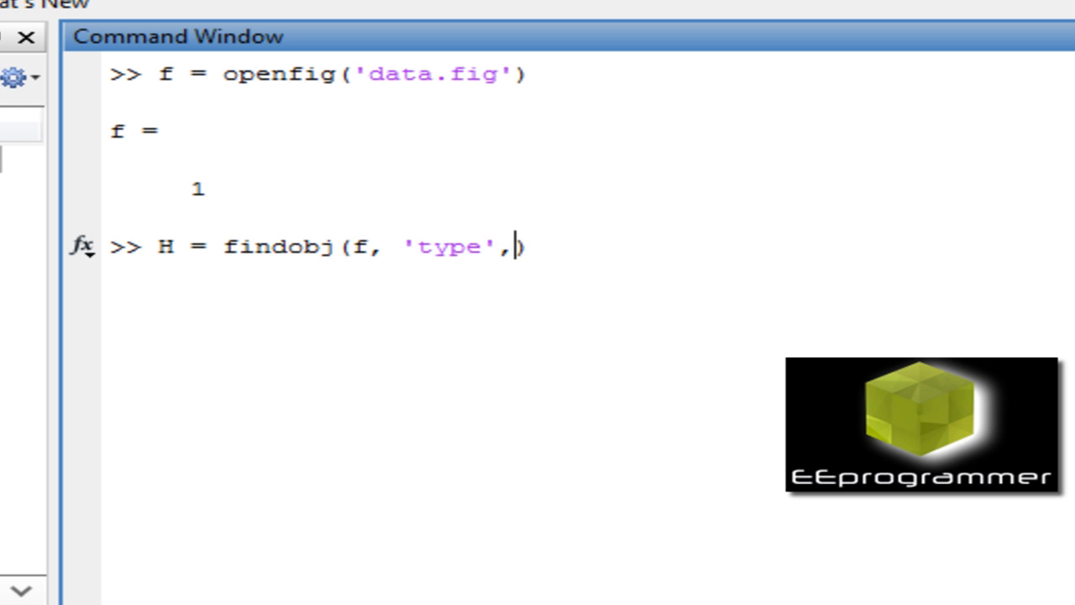
text(linm)
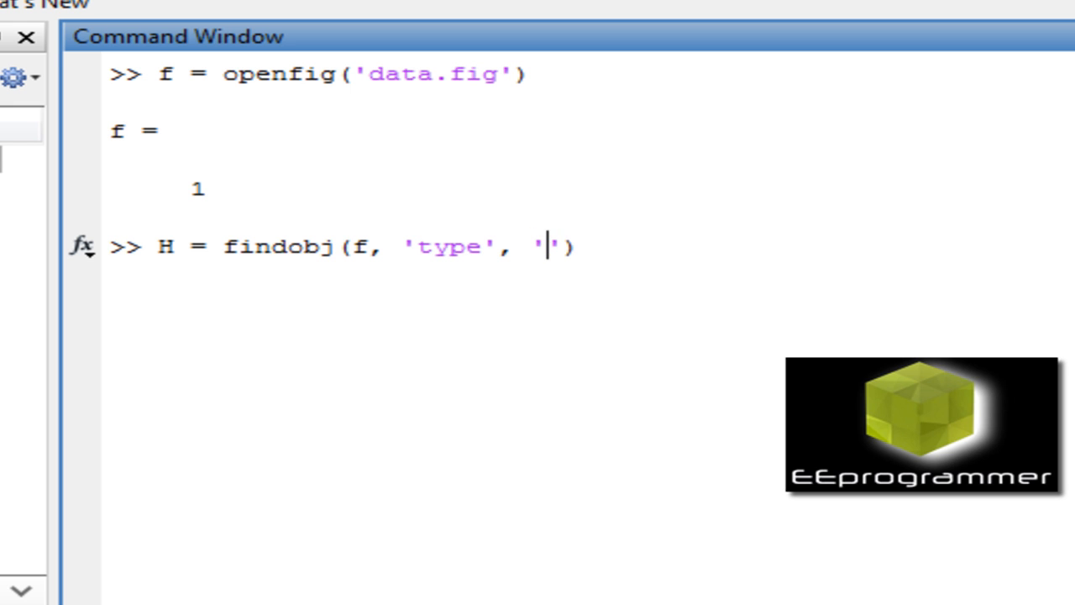
text(line)
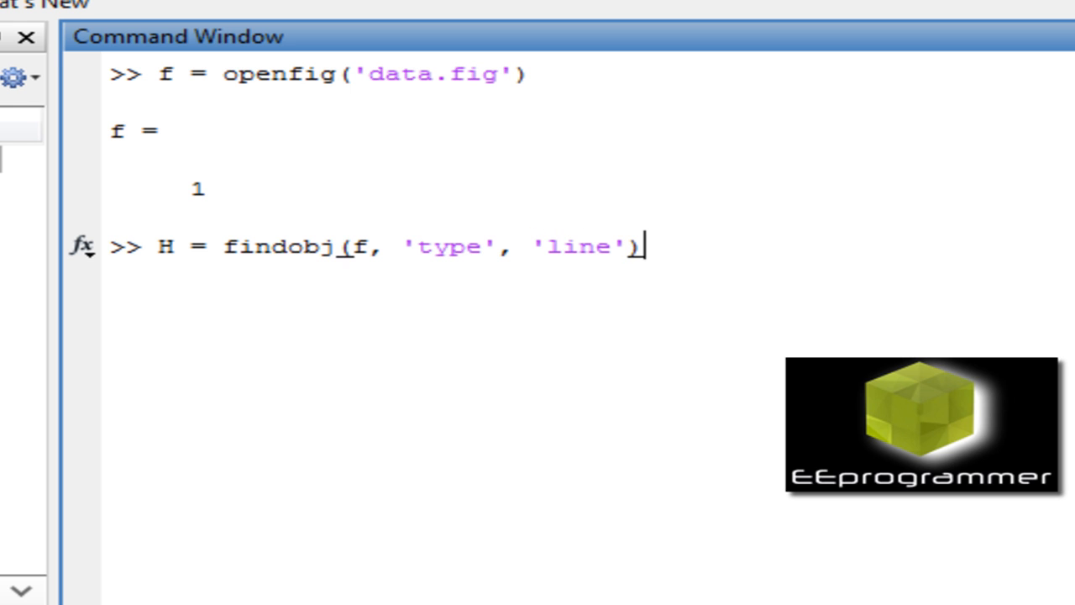
text(;)
key(enter)
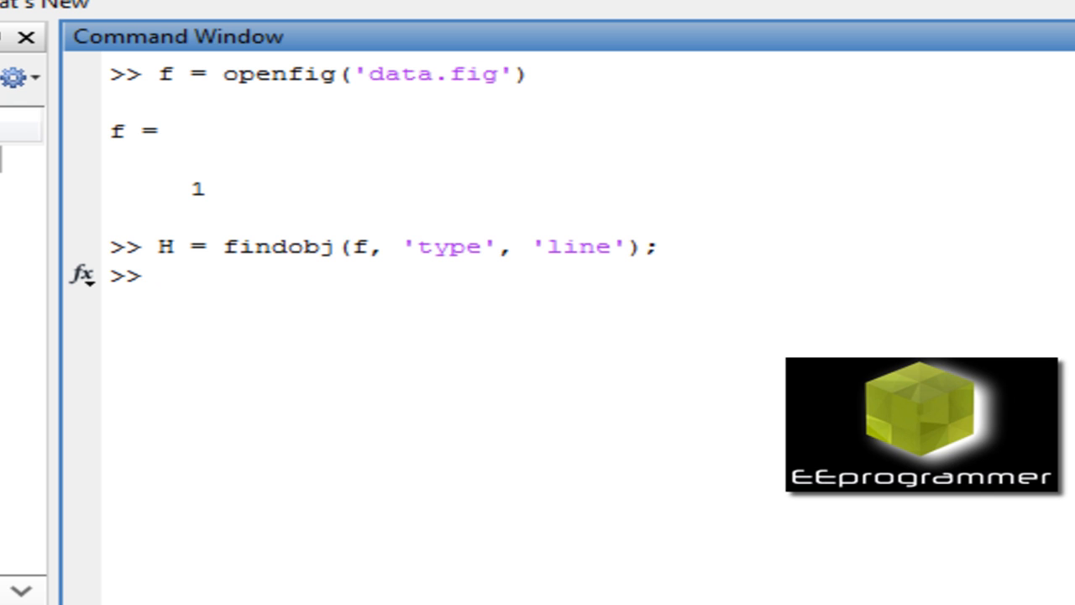
Step: Run get(H,'xdata') and get(H,'ydata') into x_data and y_data
text(x)
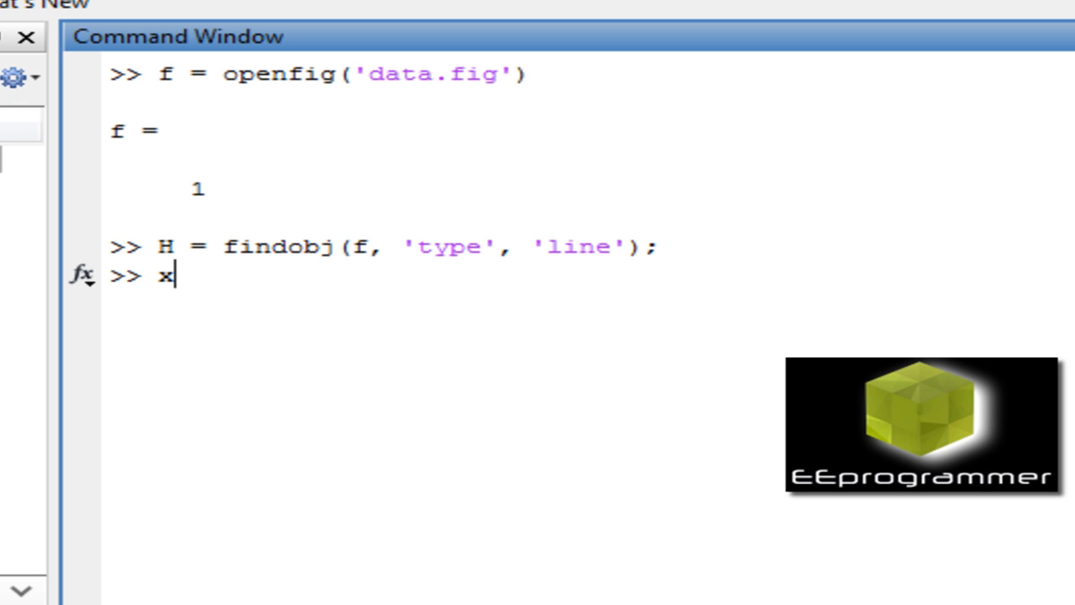
text(_data)
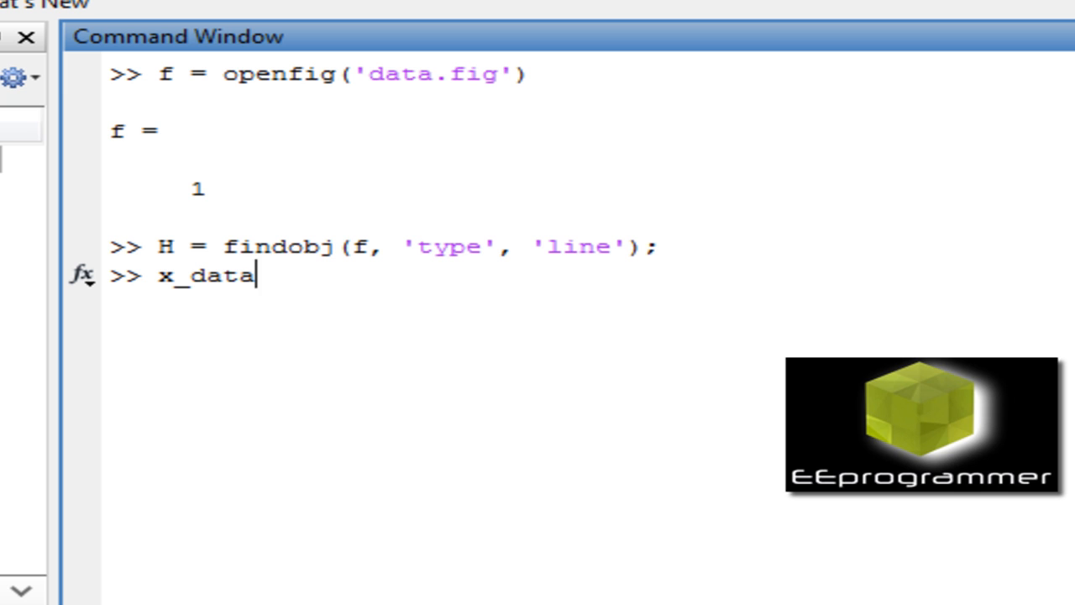
text(= get)
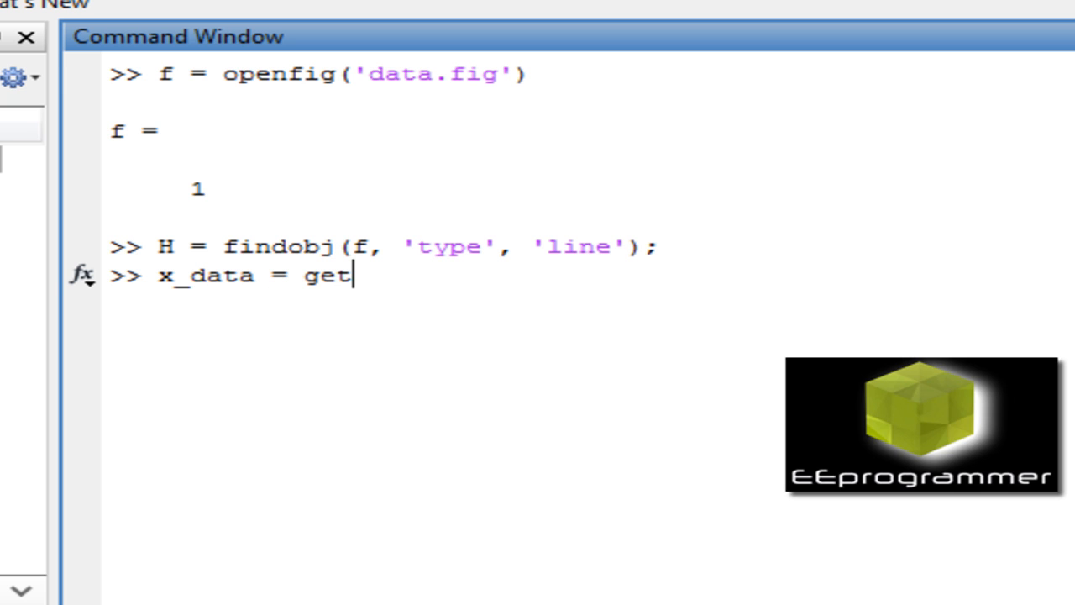
text(())
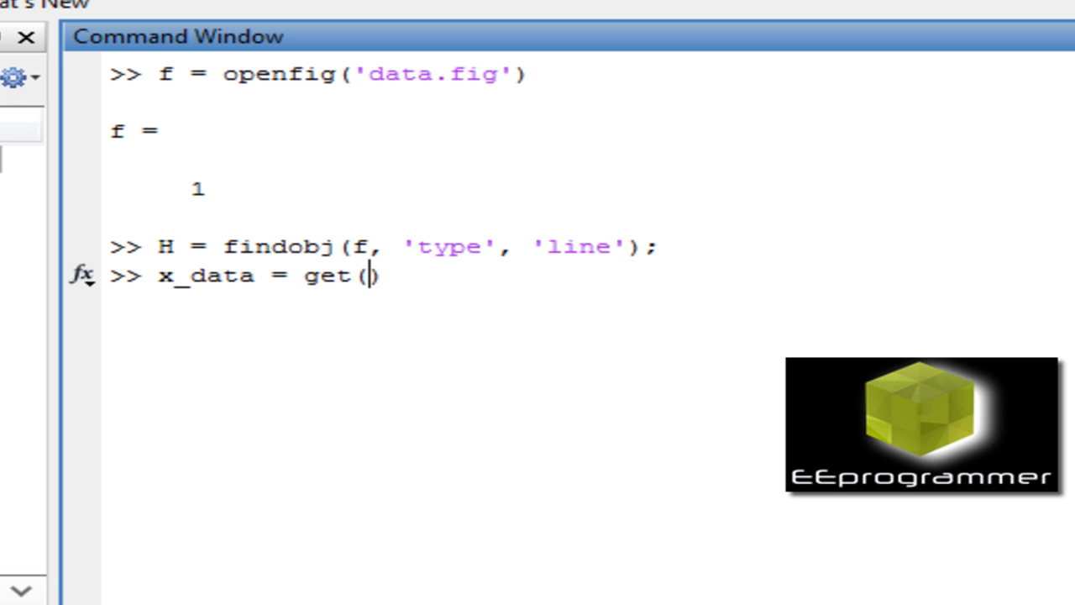
text(H)
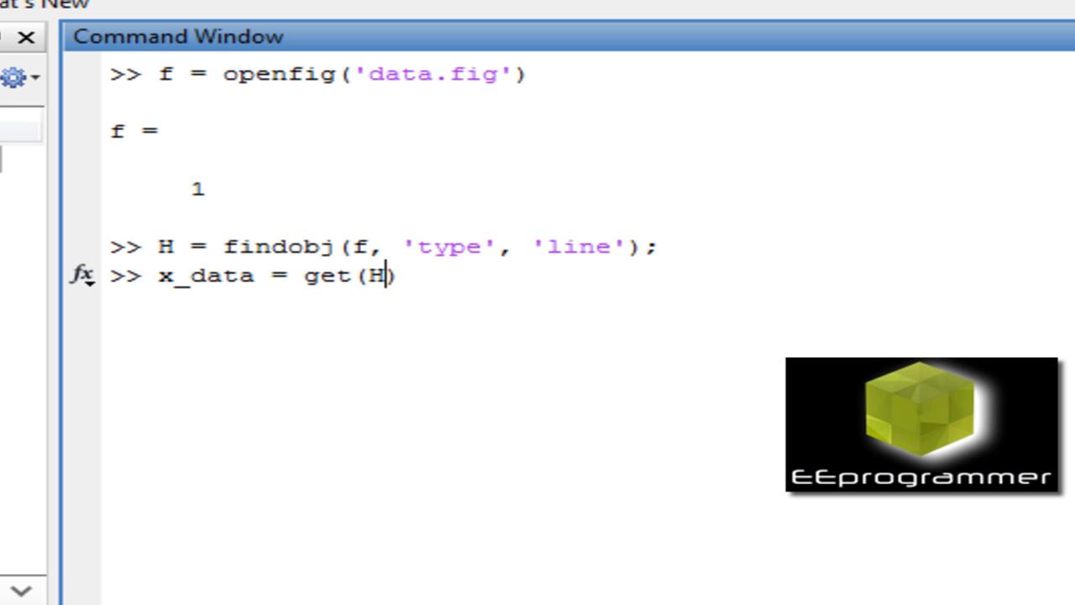
text(,'')
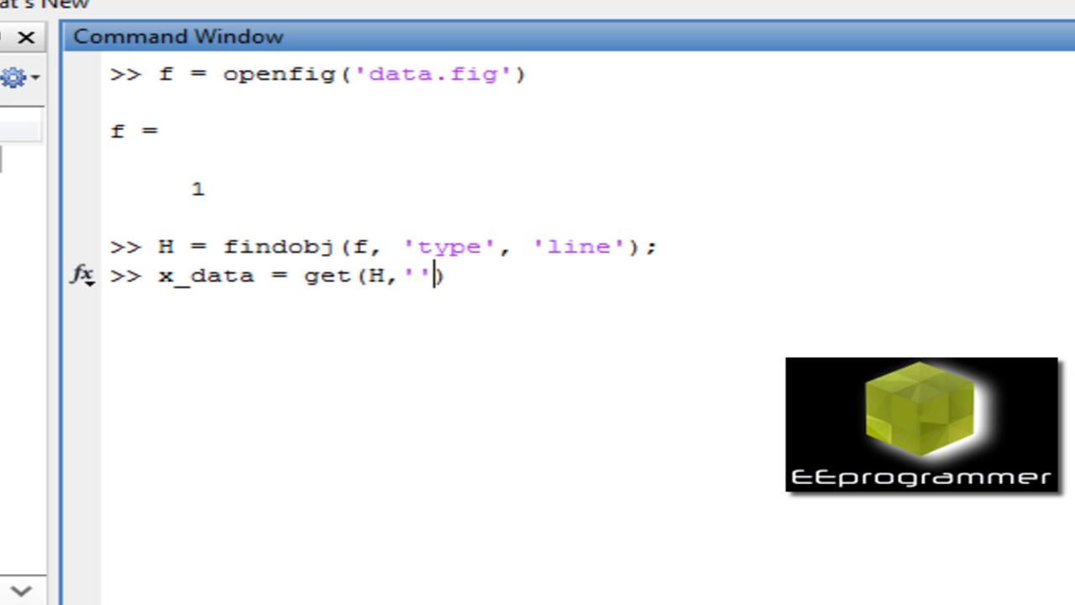
text(xdata)
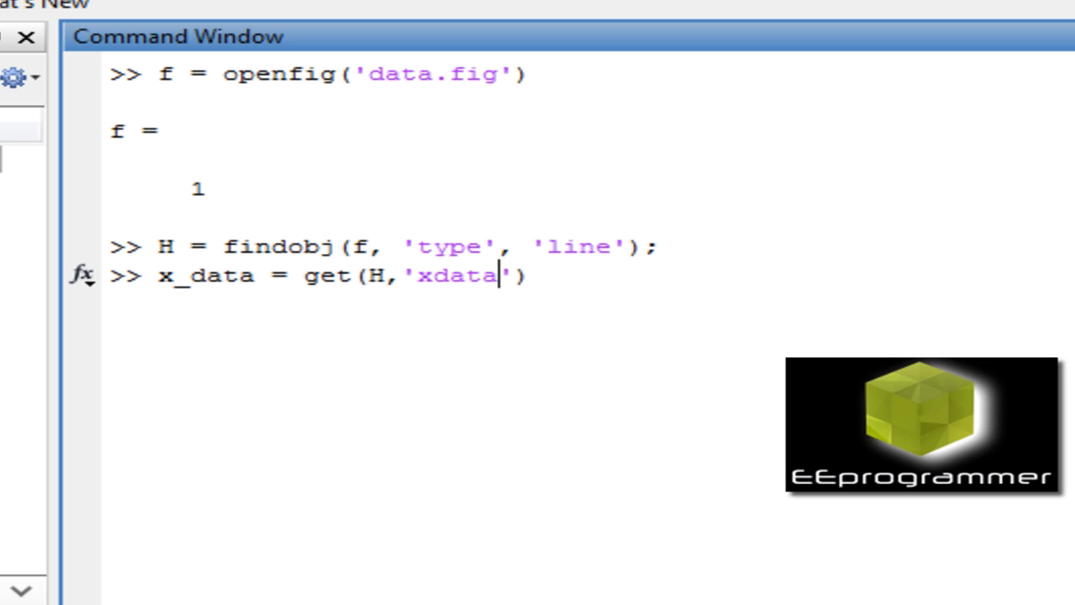
key(enter)
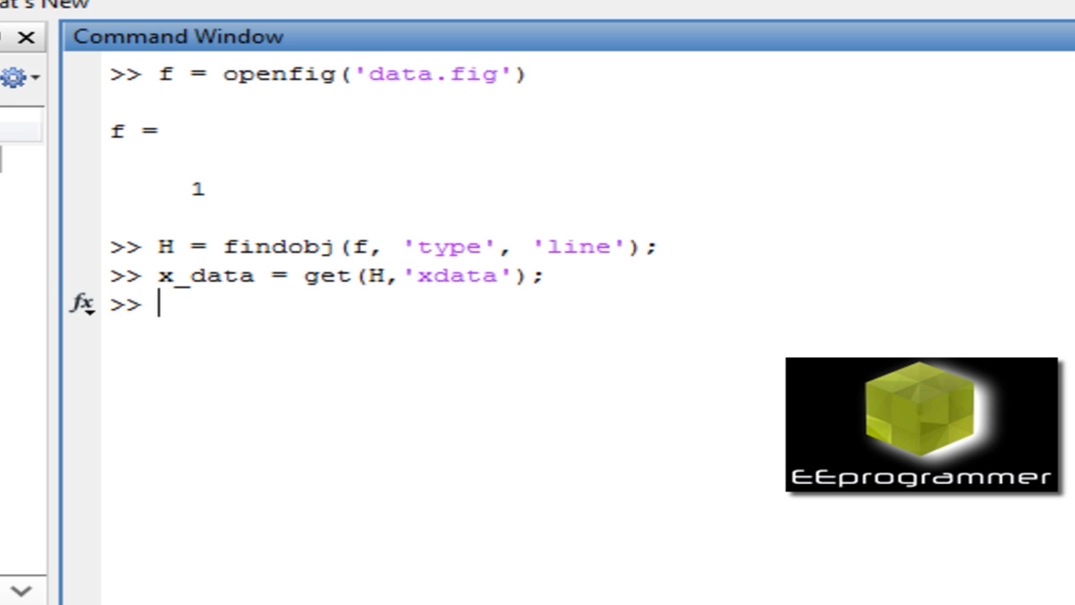
text(x_data = get(H,'xdata');)
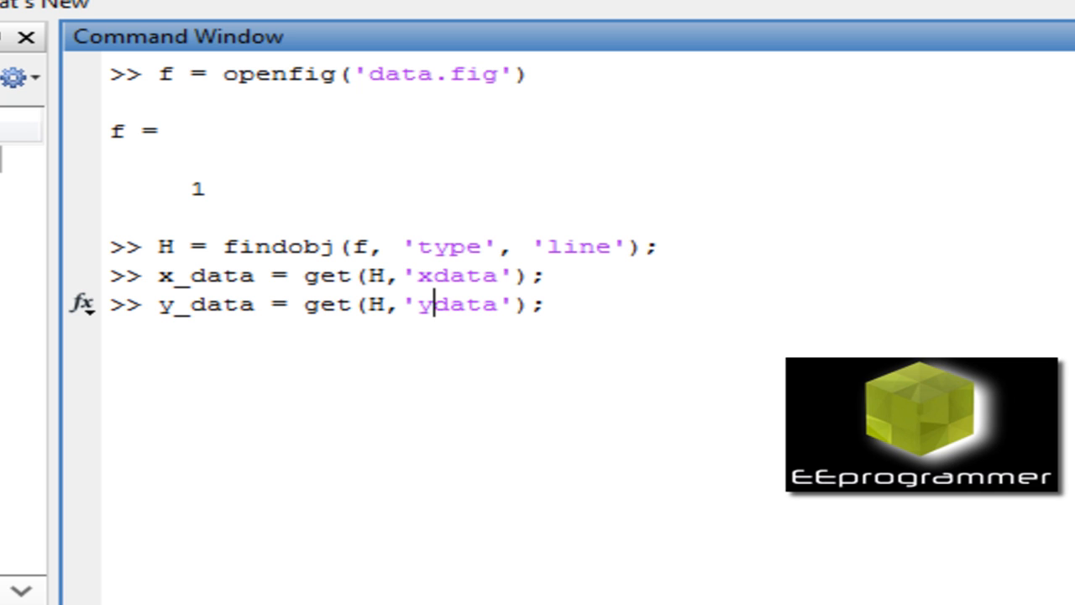
key(enter)
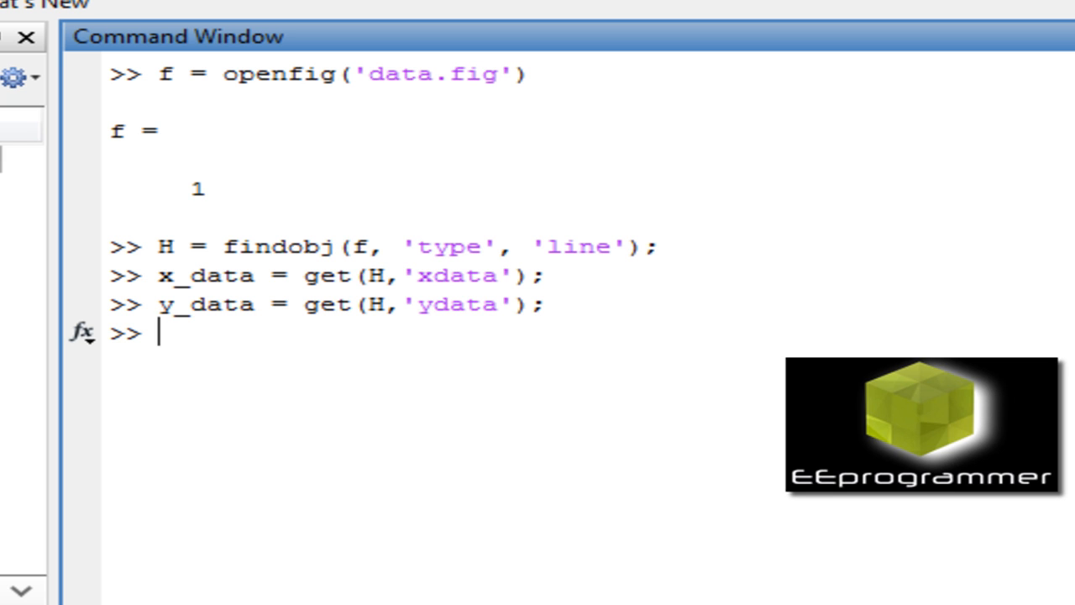
Step: Run close all, then plot x_data to redraw the noisy sine wave
text(close)
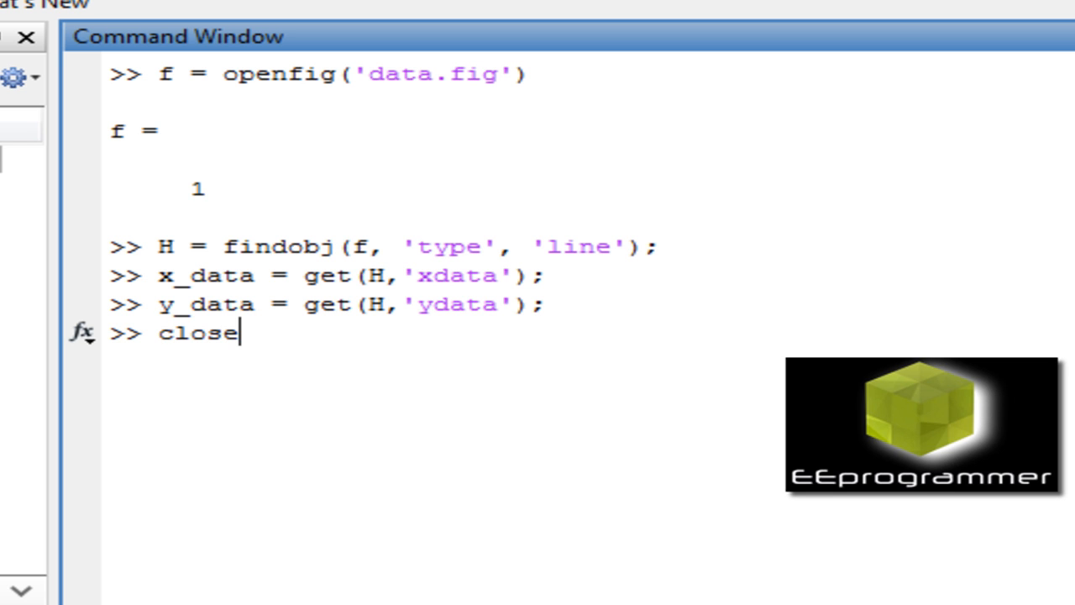
text(all)
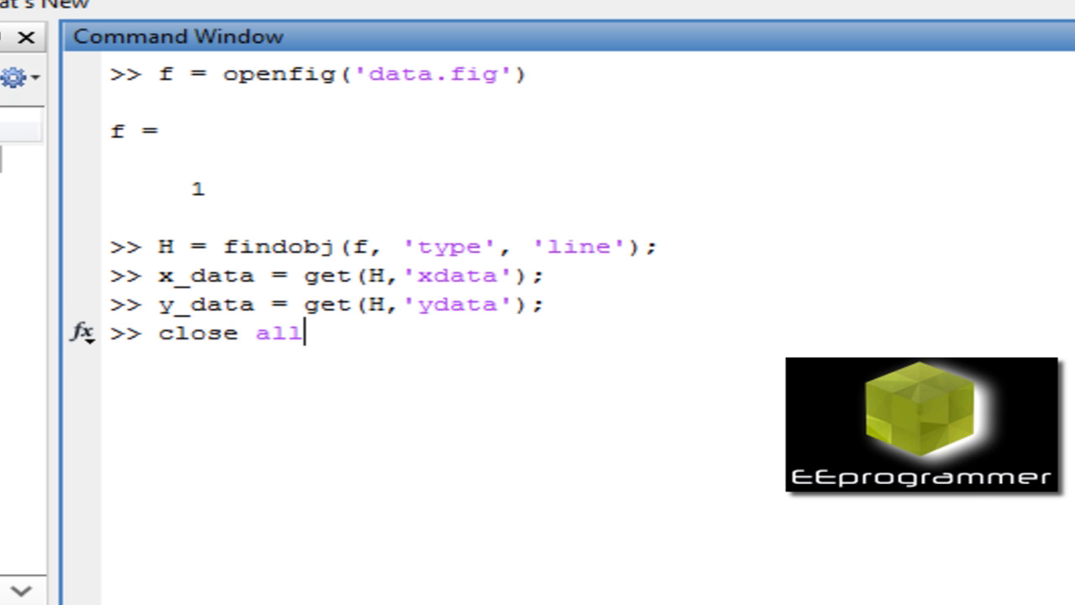
text(plot)
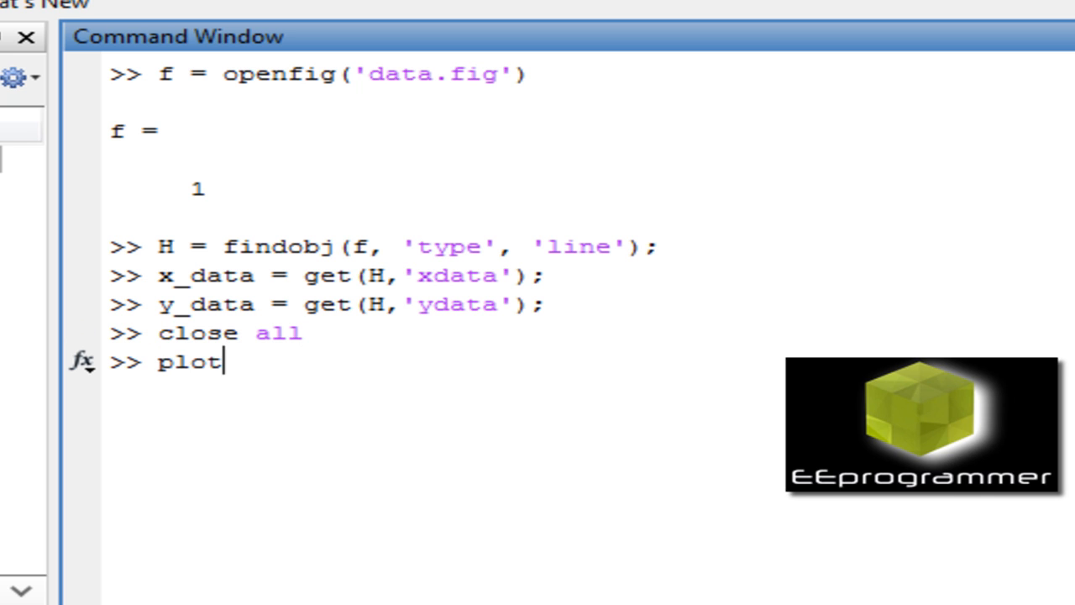
text(()
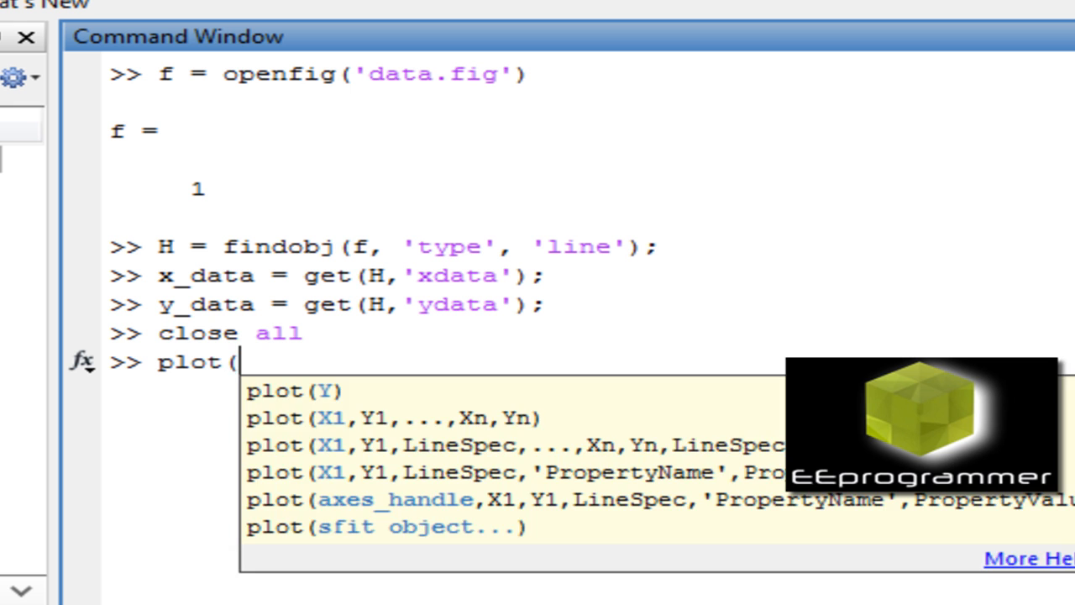
text(x)
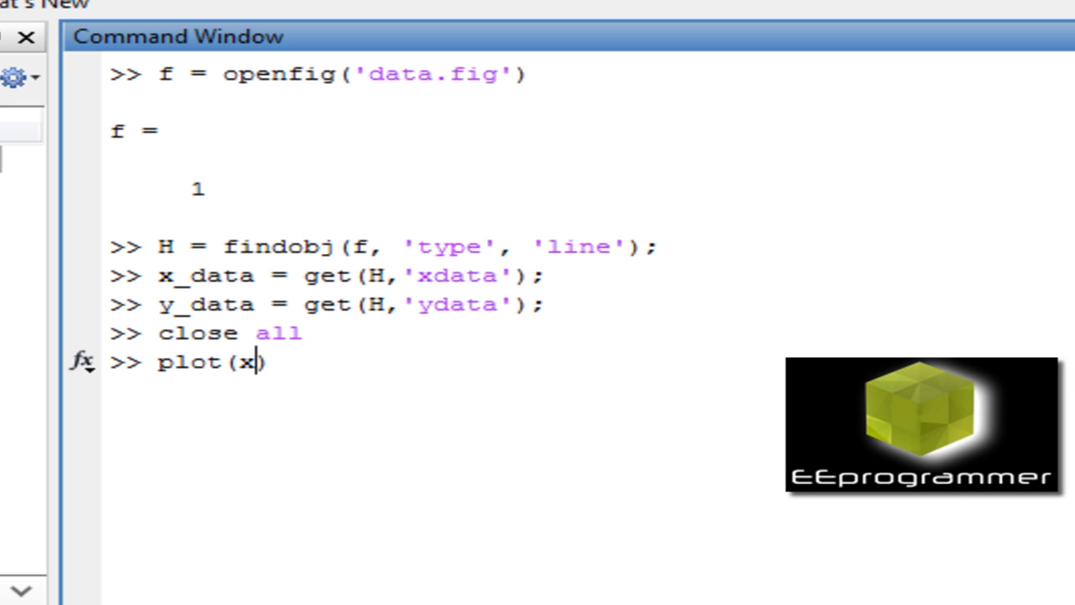
text(_data))
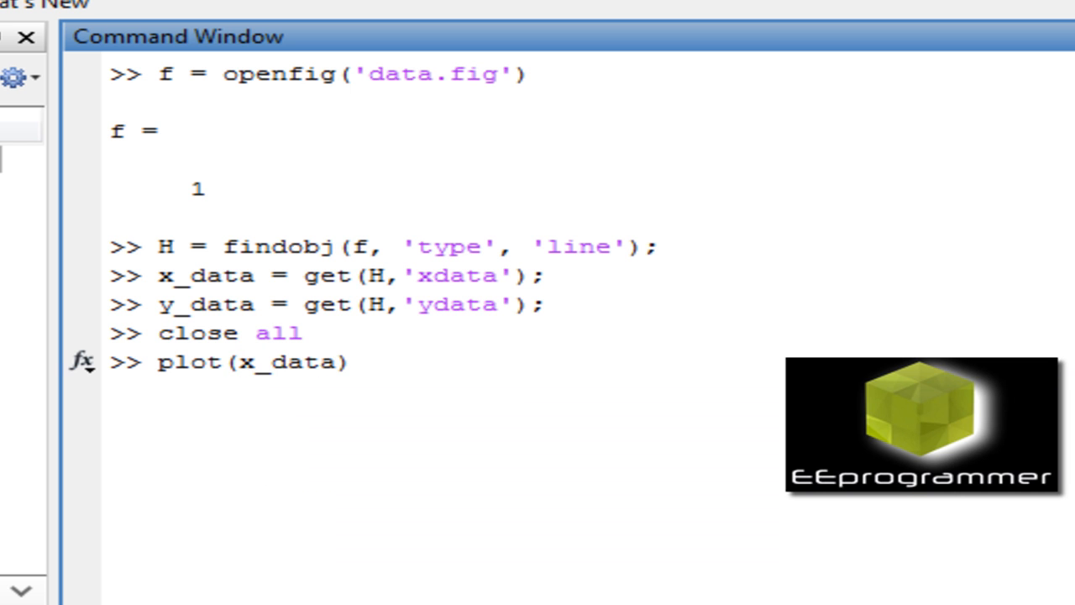
text(,y)
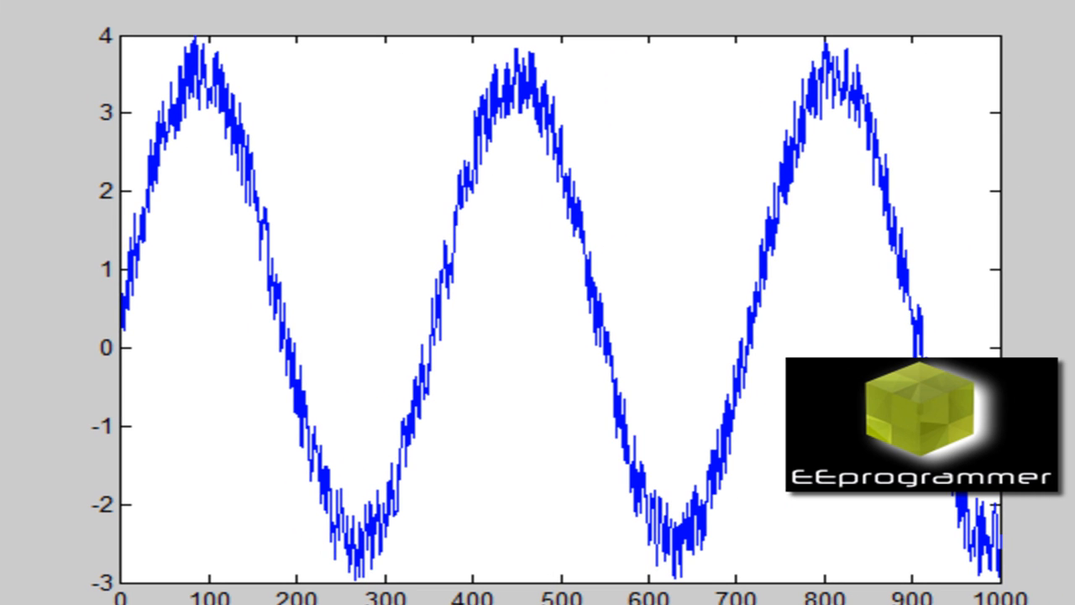
mouse_move(588, 403)
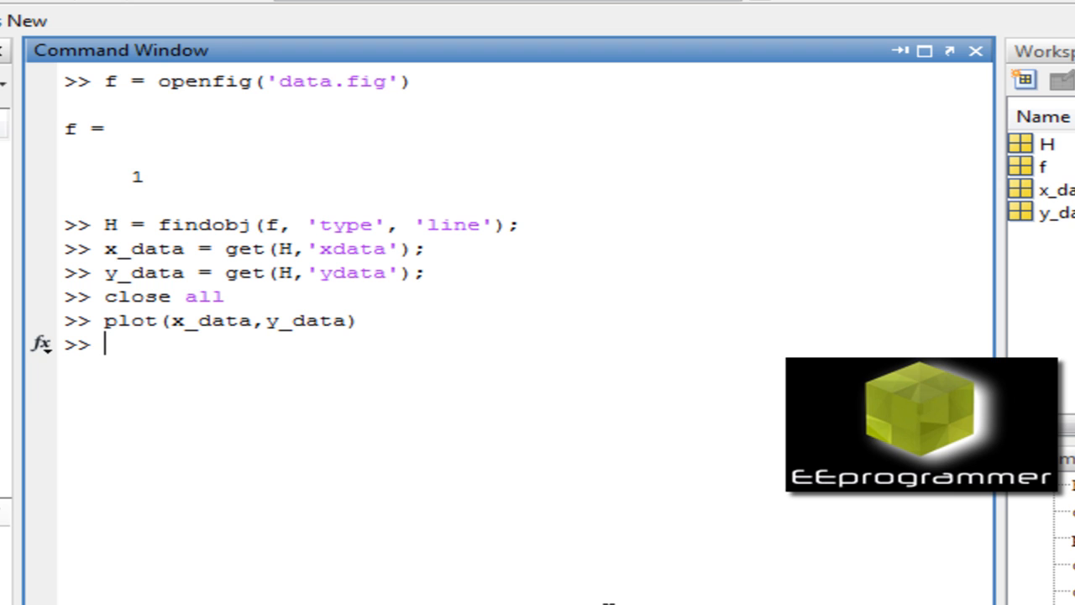
Step: Run size(y_data) to confirm y_data is 1x1000
text(siz)
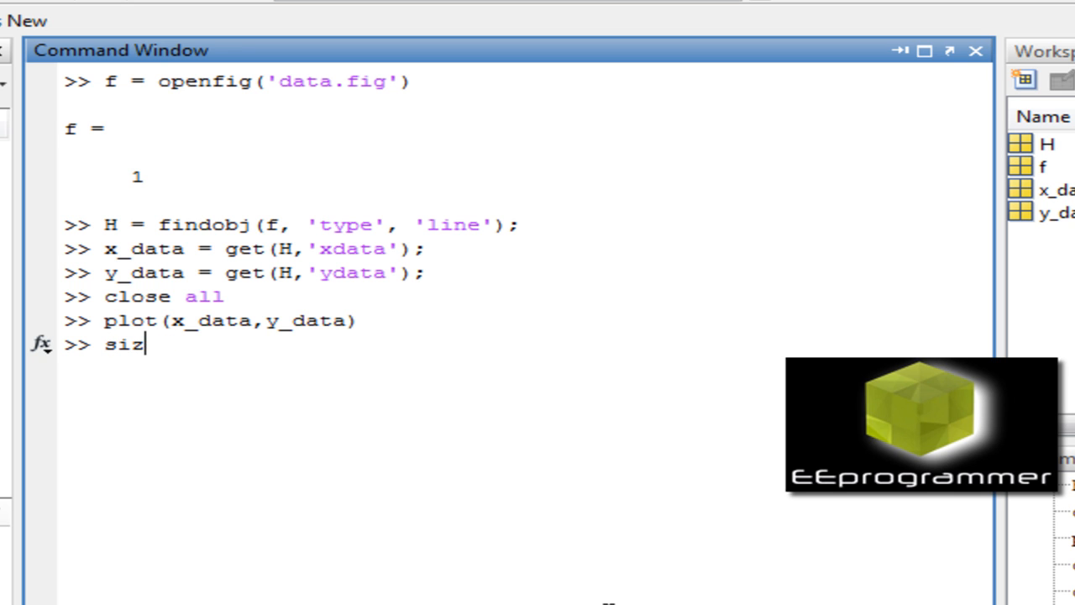
text(e())
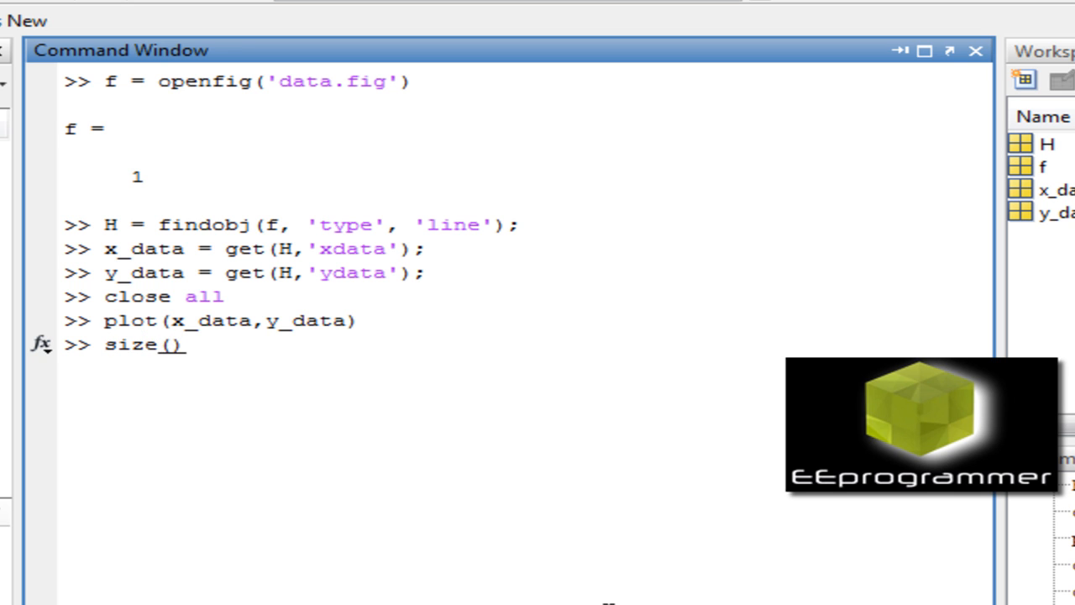
text(y_data)
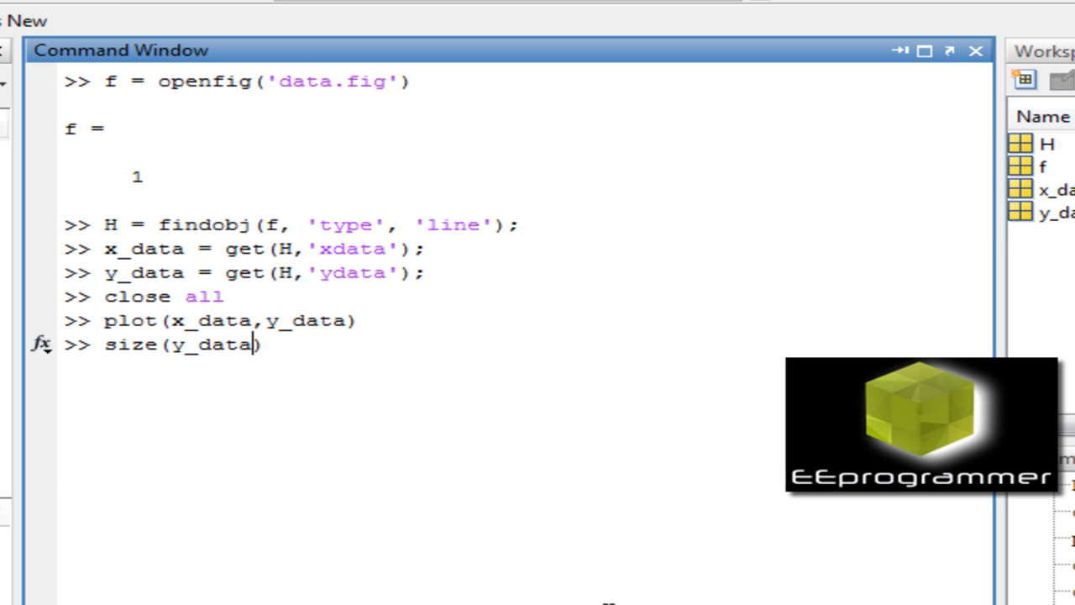
key(enter)
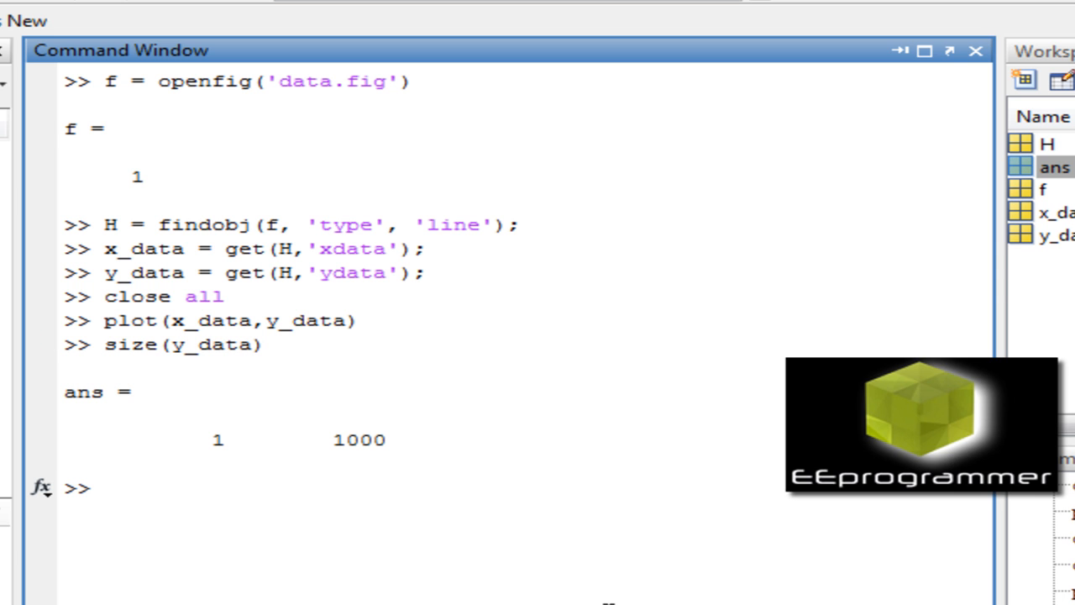
text(size(y_data))
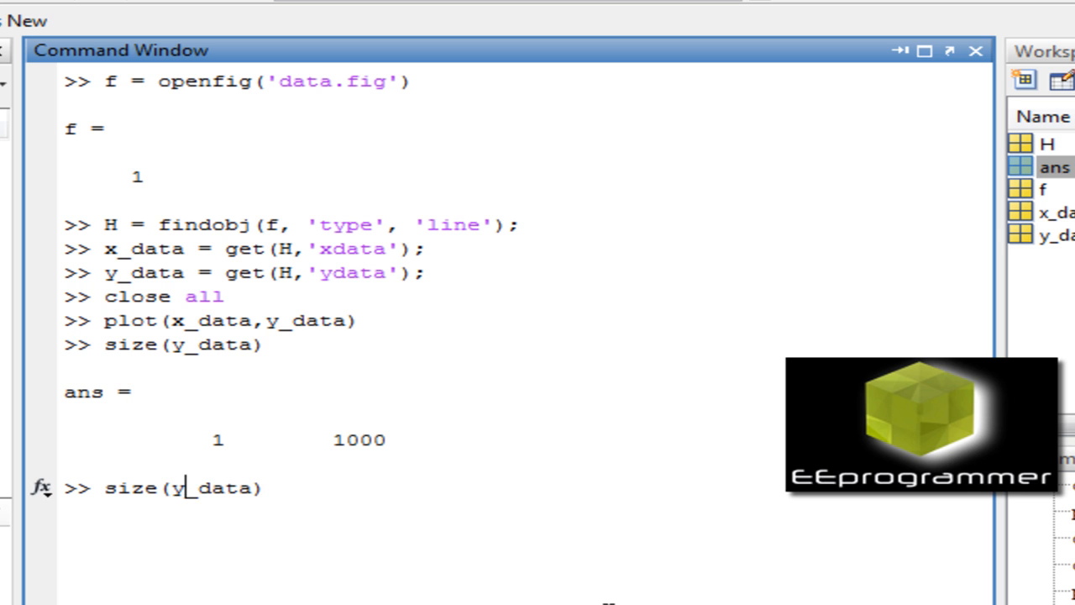